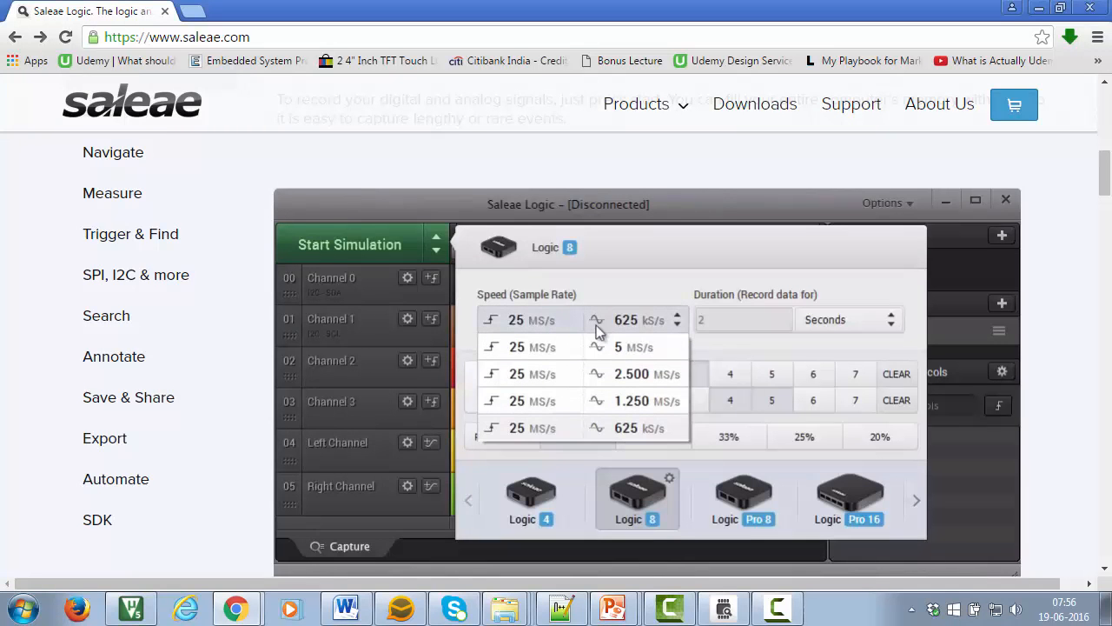
Step: Choose the demo sample rates and bring up the capture speed and duration settings
click(634, 348)
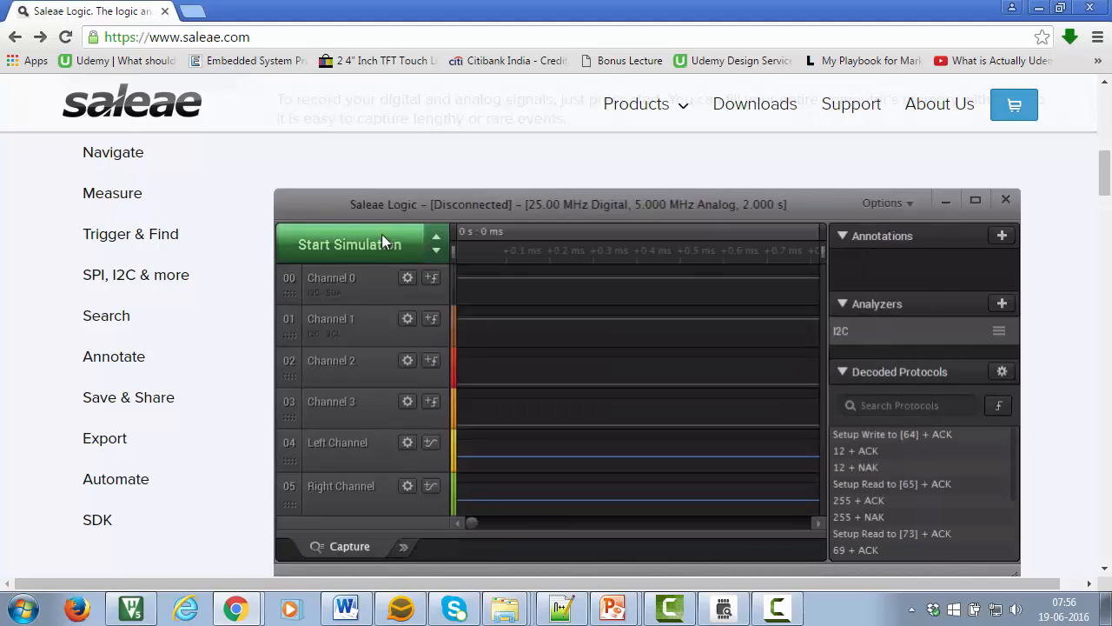
click(349, 244)
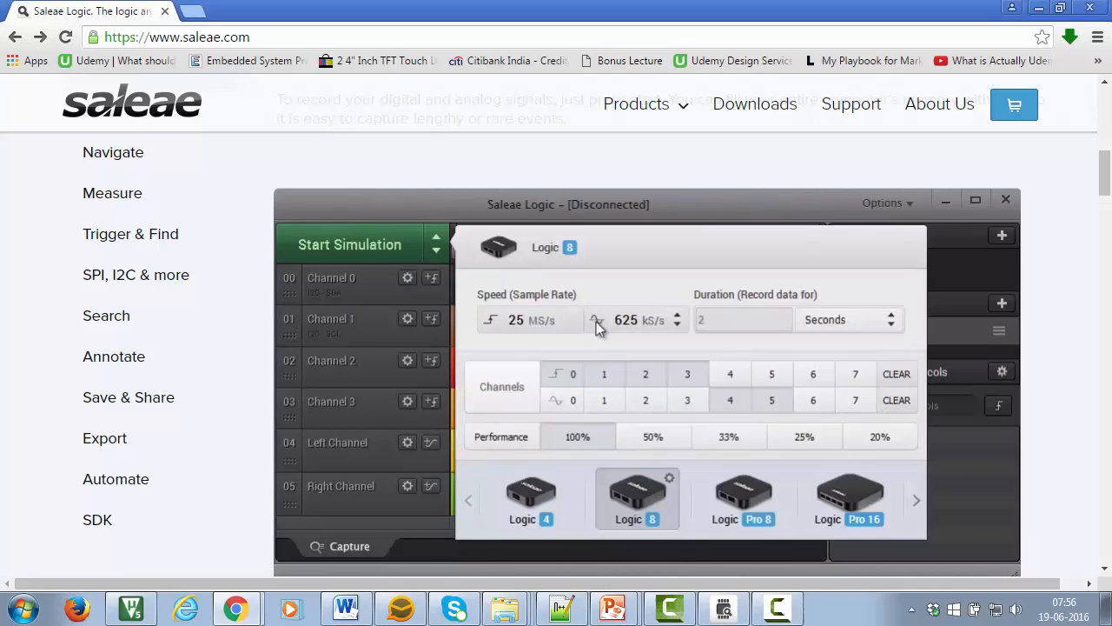
click(626, 319)
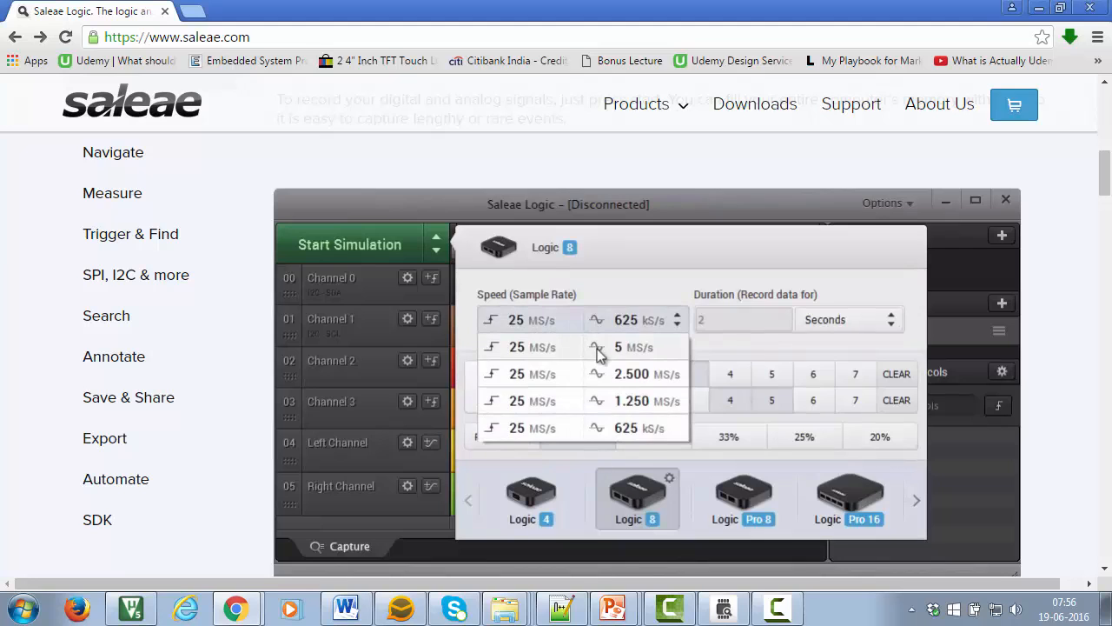
click(347, 243)
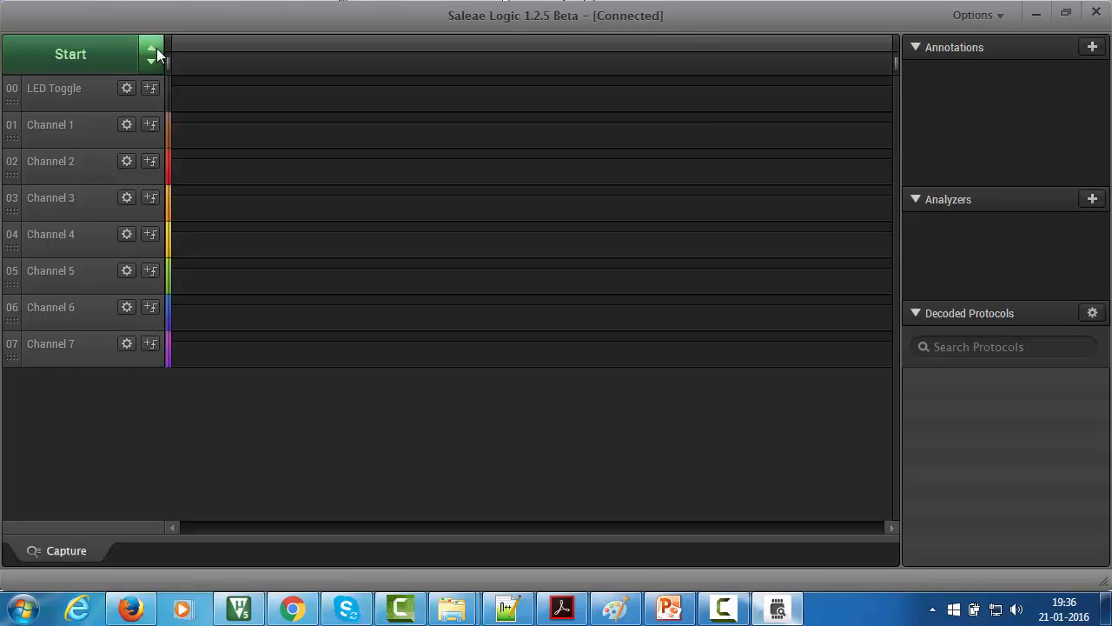
click(151, 54)
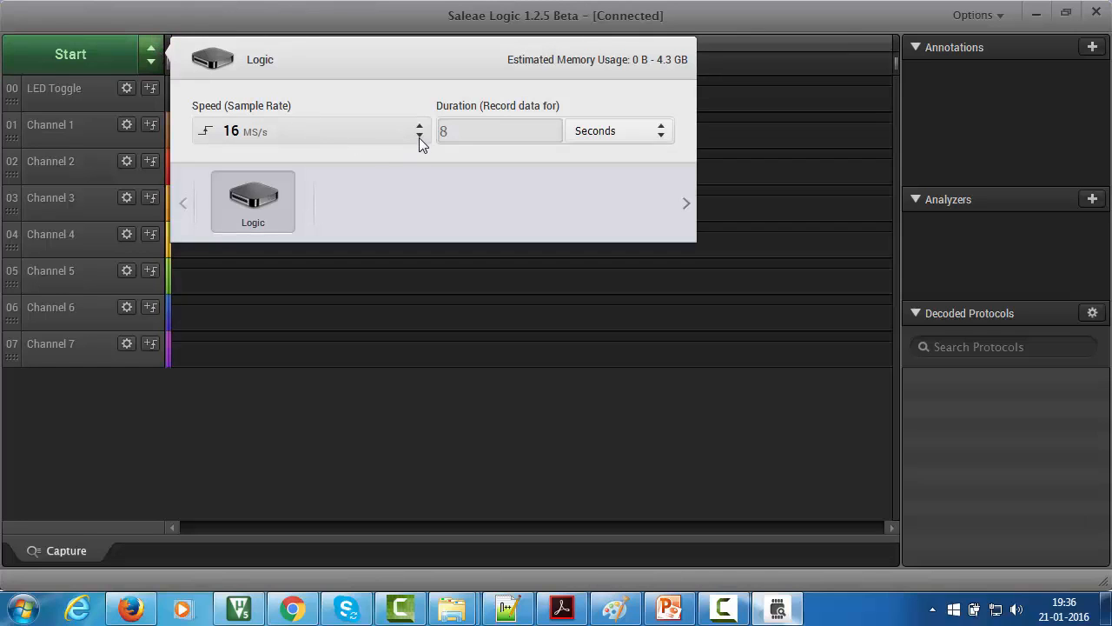
mouse_move(383, 139)
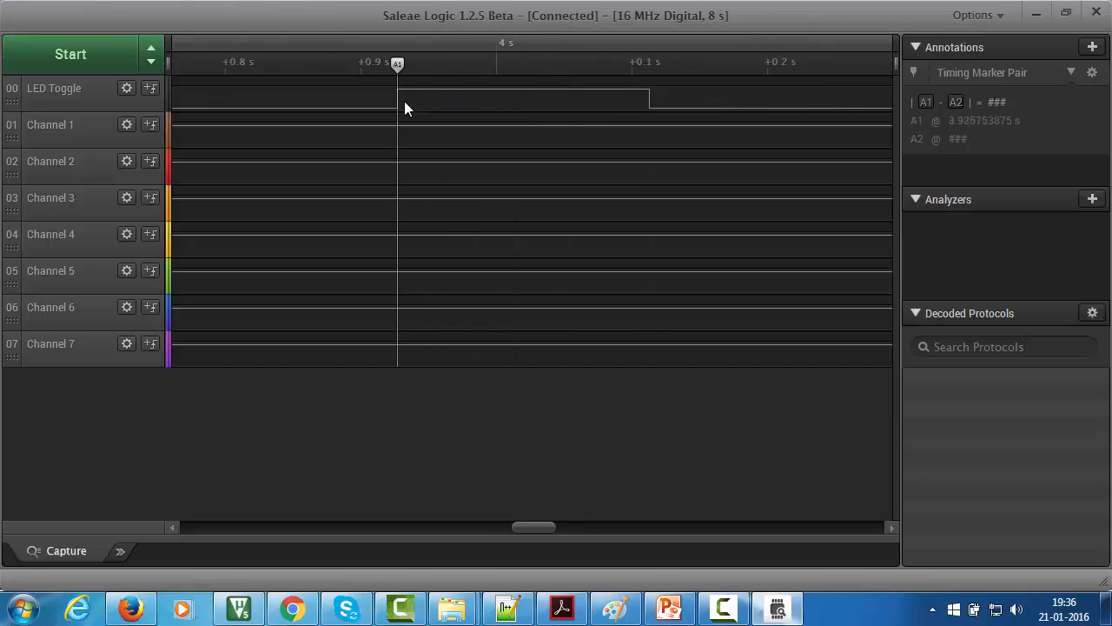
Step: Place marker A2 on the next LED Toggle edge to read the ~0.186 s interval
click(646, 63)
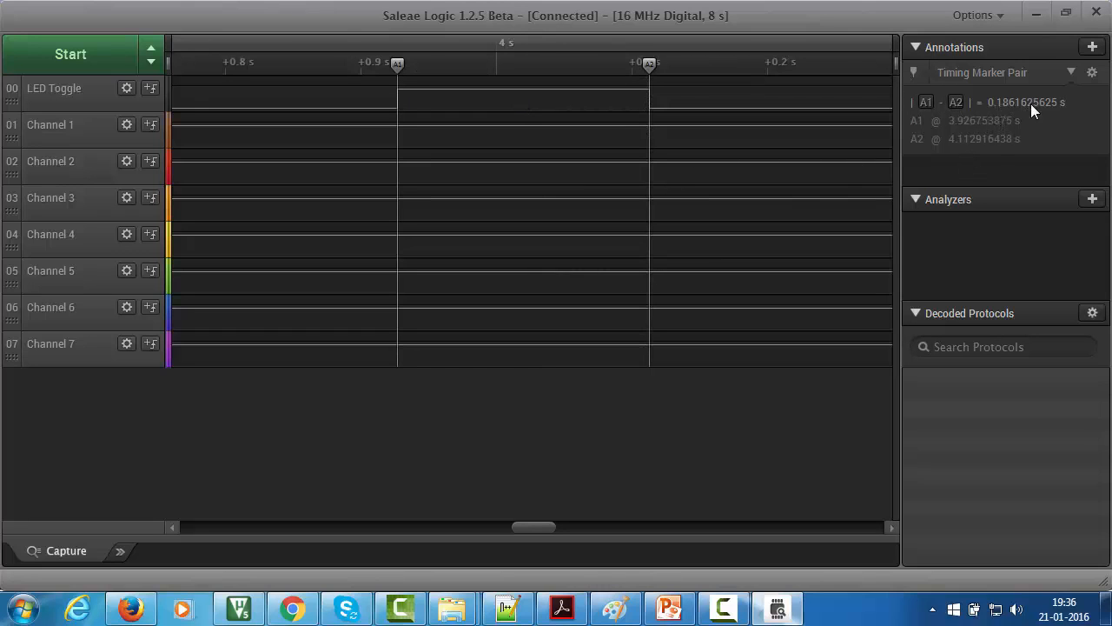